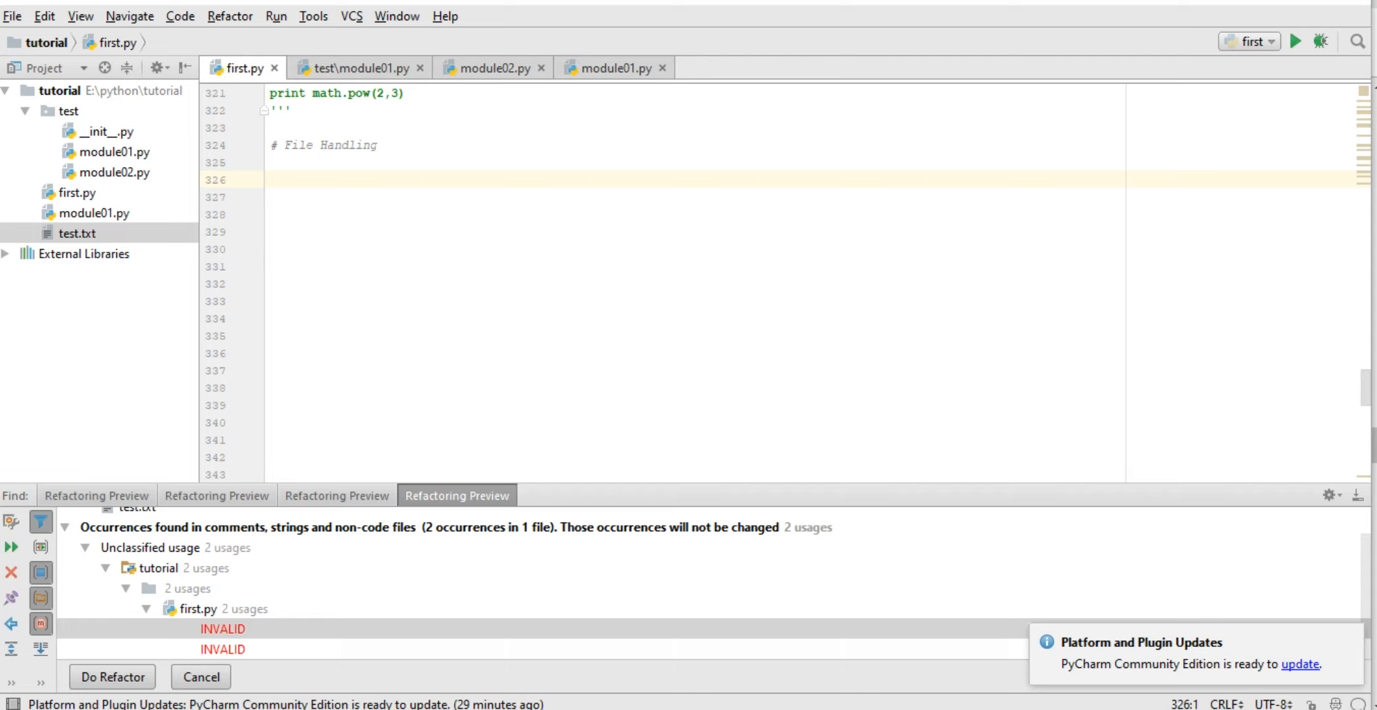
Add the comment '#mode= r,r+,w,w+,a,a+,wb,rb,rb+,wb+' below the File Handling heading
left_click(271, 180)
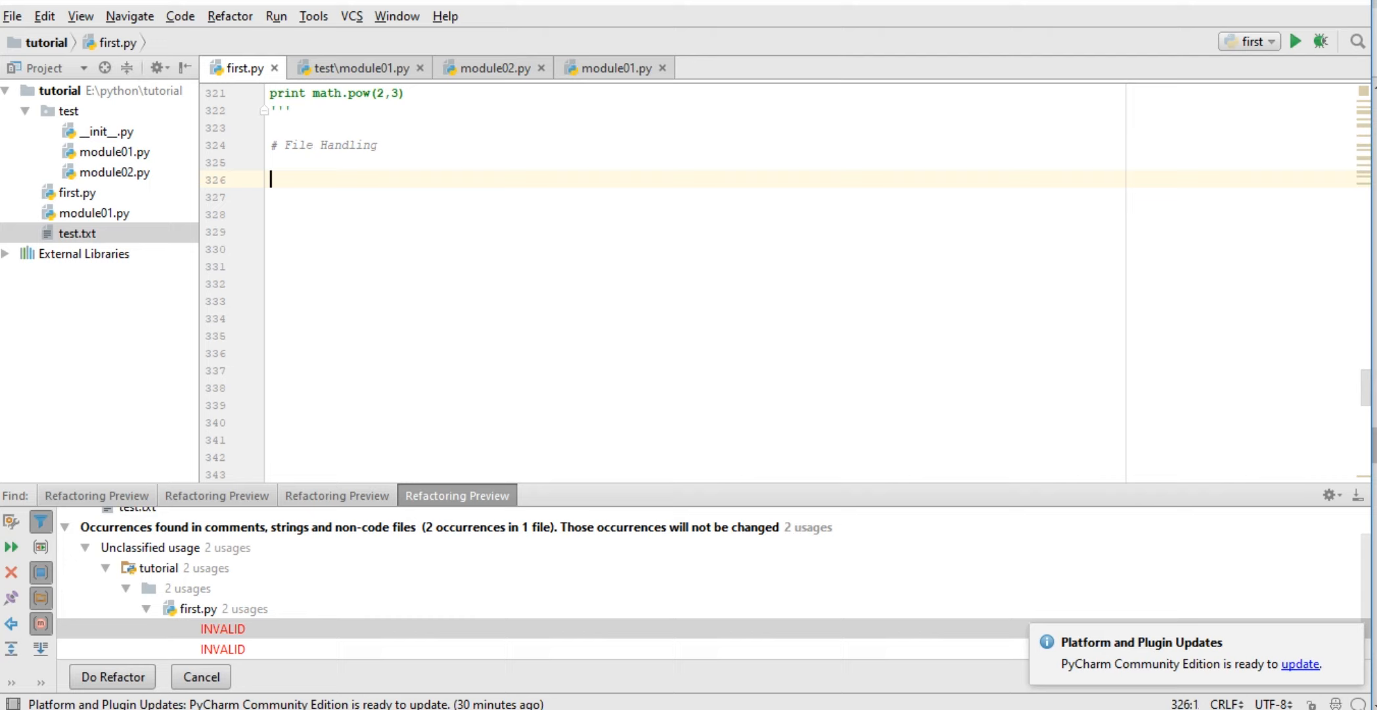
type("#mode= r")
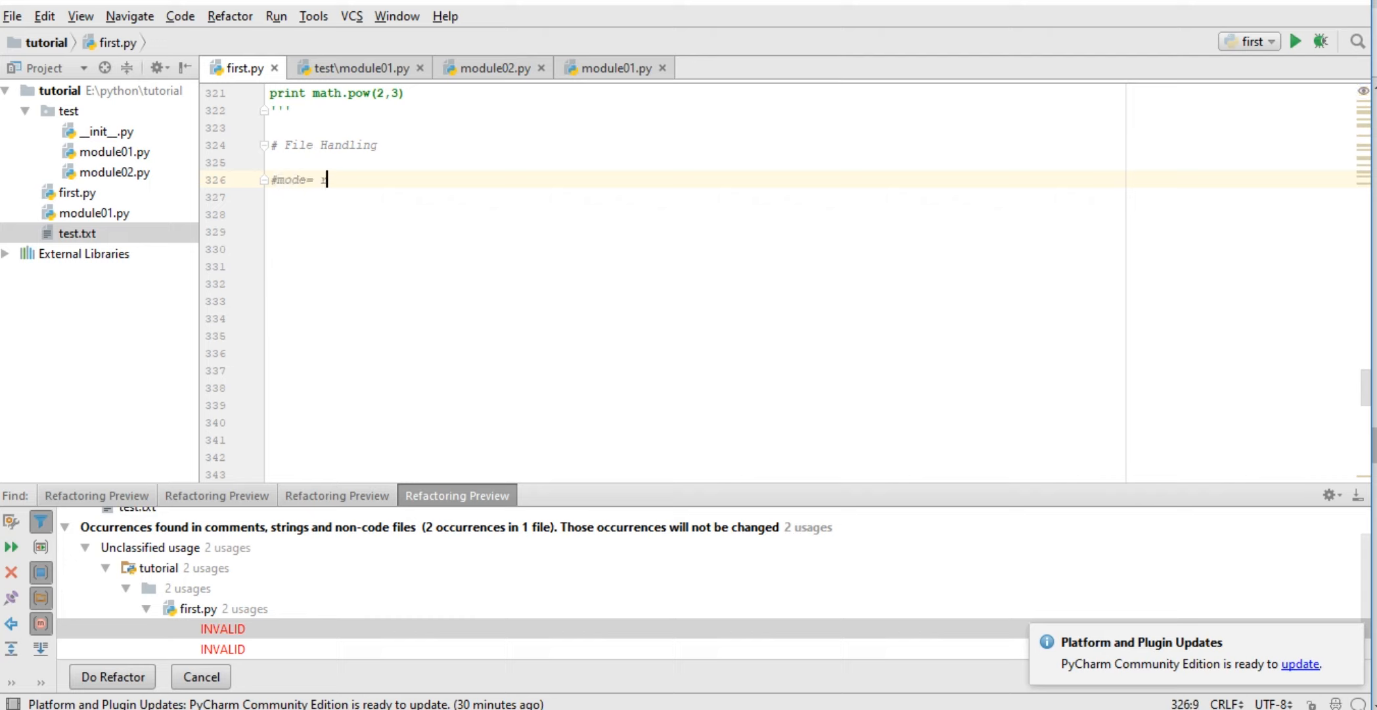
type(",r+")
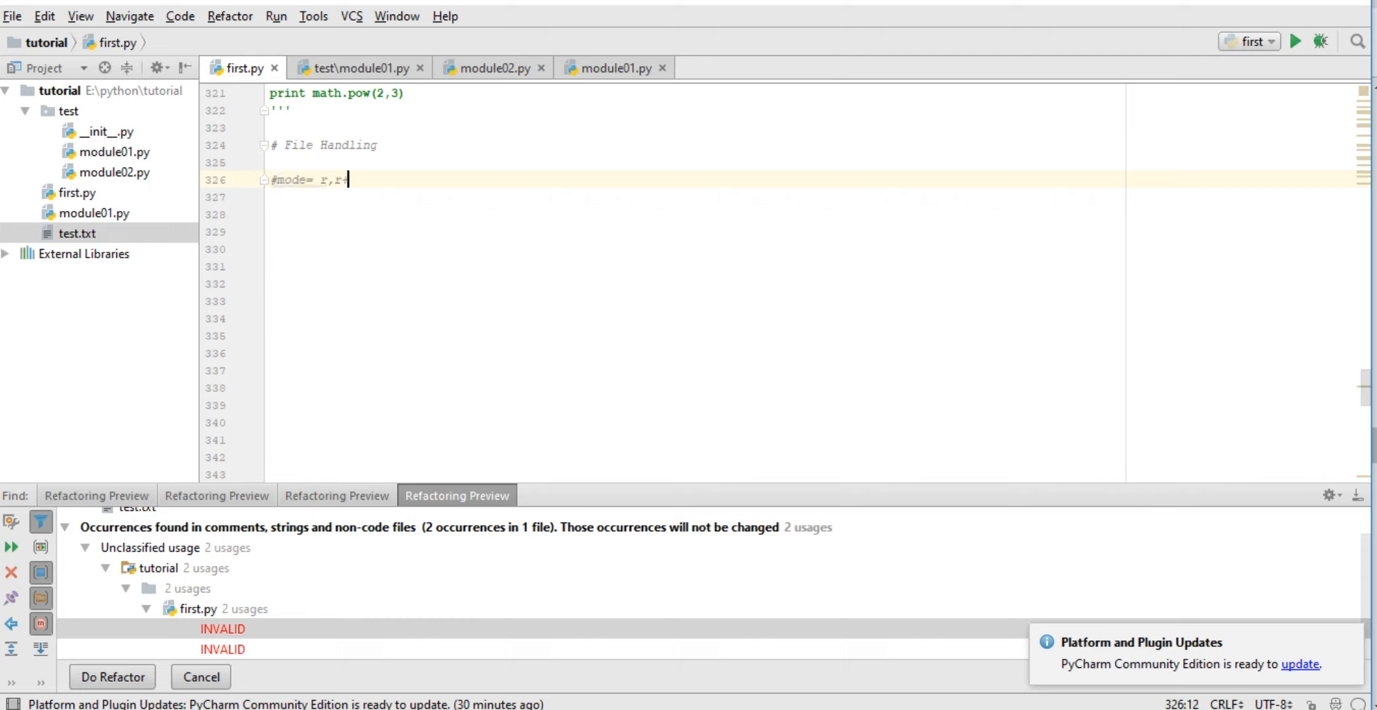
type("+,")
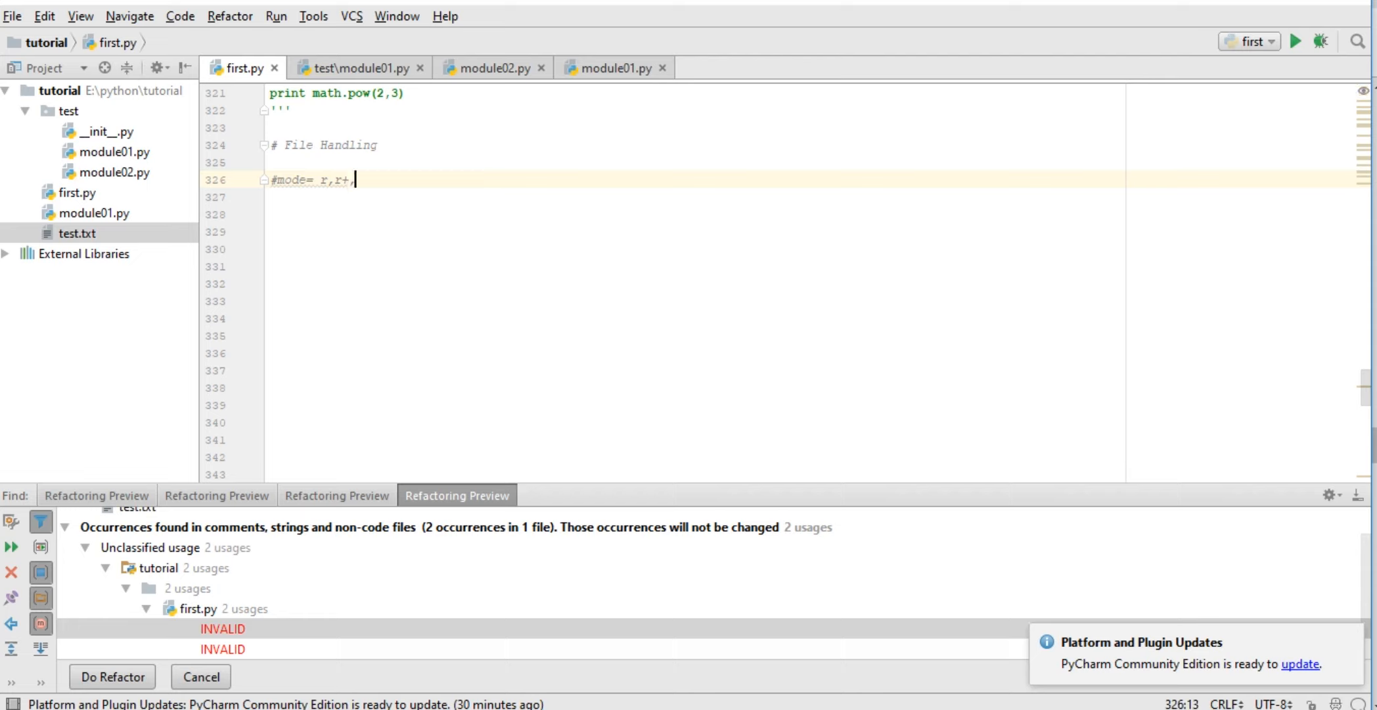
type("w,w+,a,a+,wb,rb,rb+,wb+")
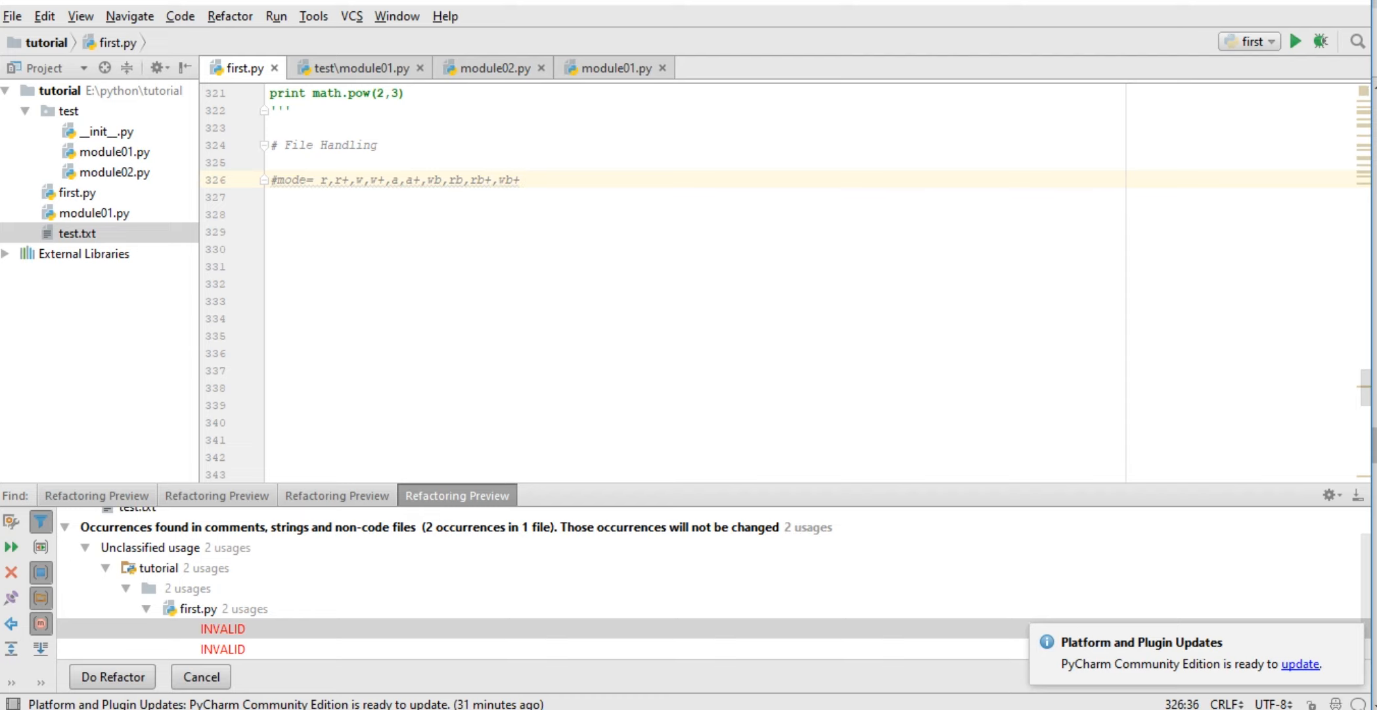
left_click(272, 213)
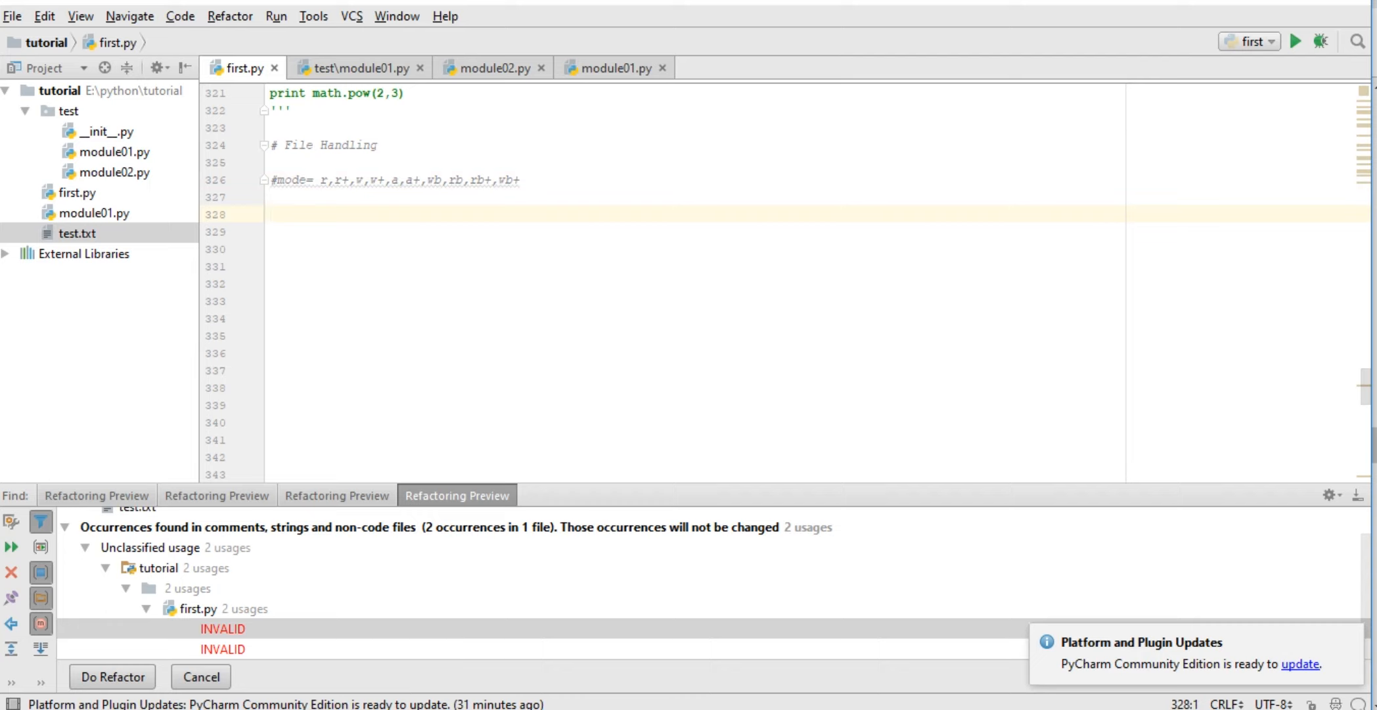
Add fo=open('text.txt','w') and run the 'first' script from the editor
type("fo")
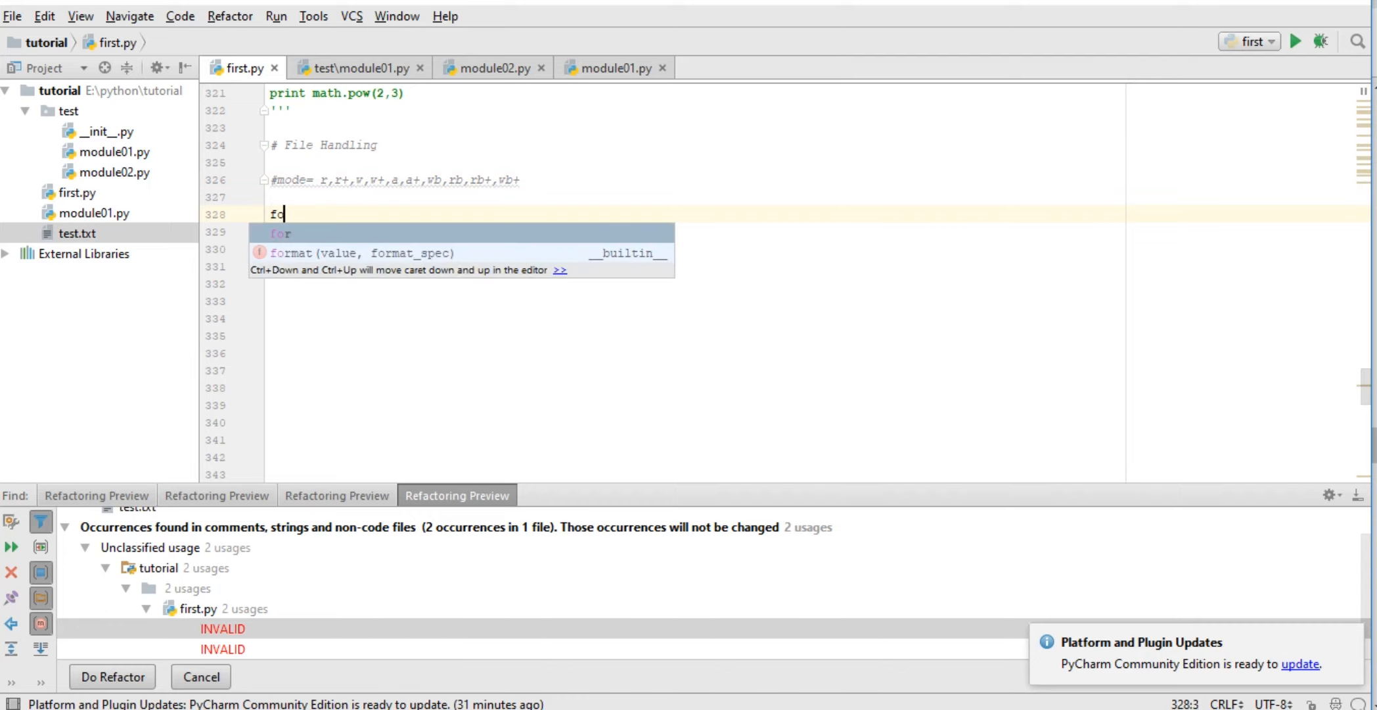
type("=open")
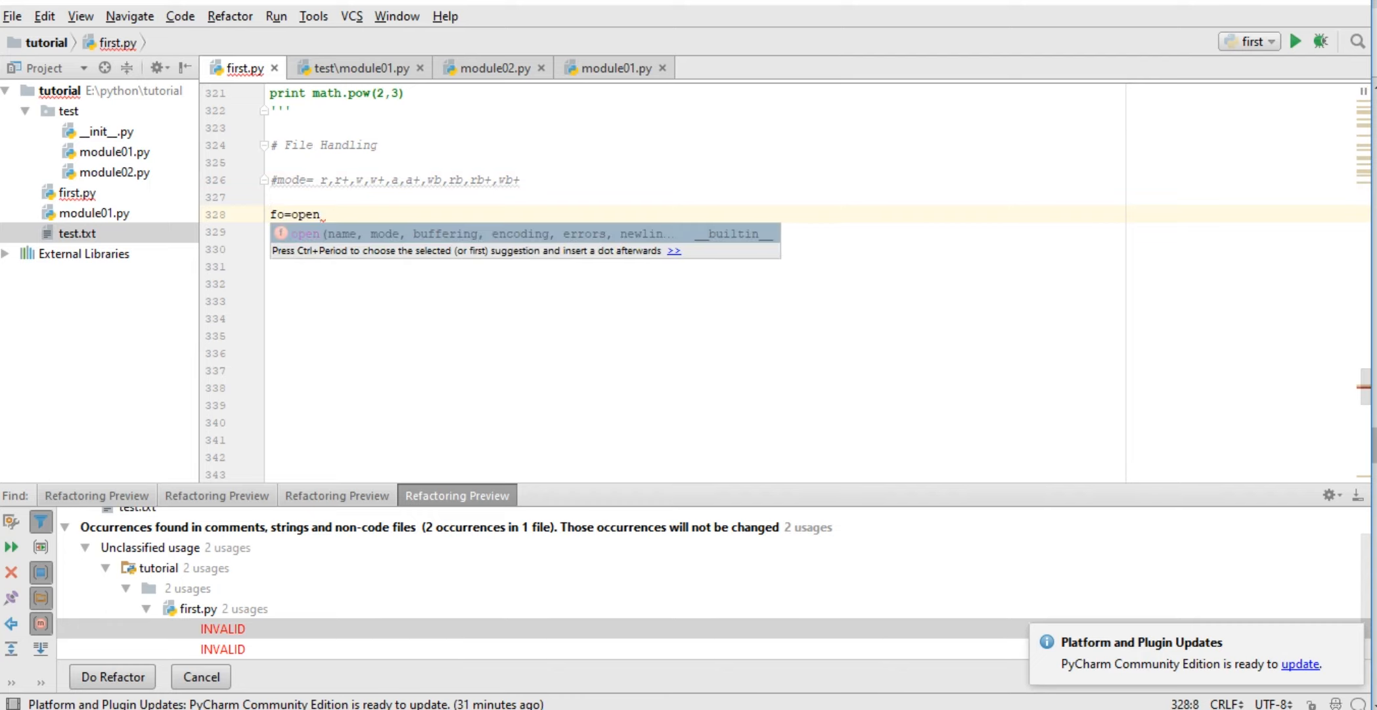
type("(")
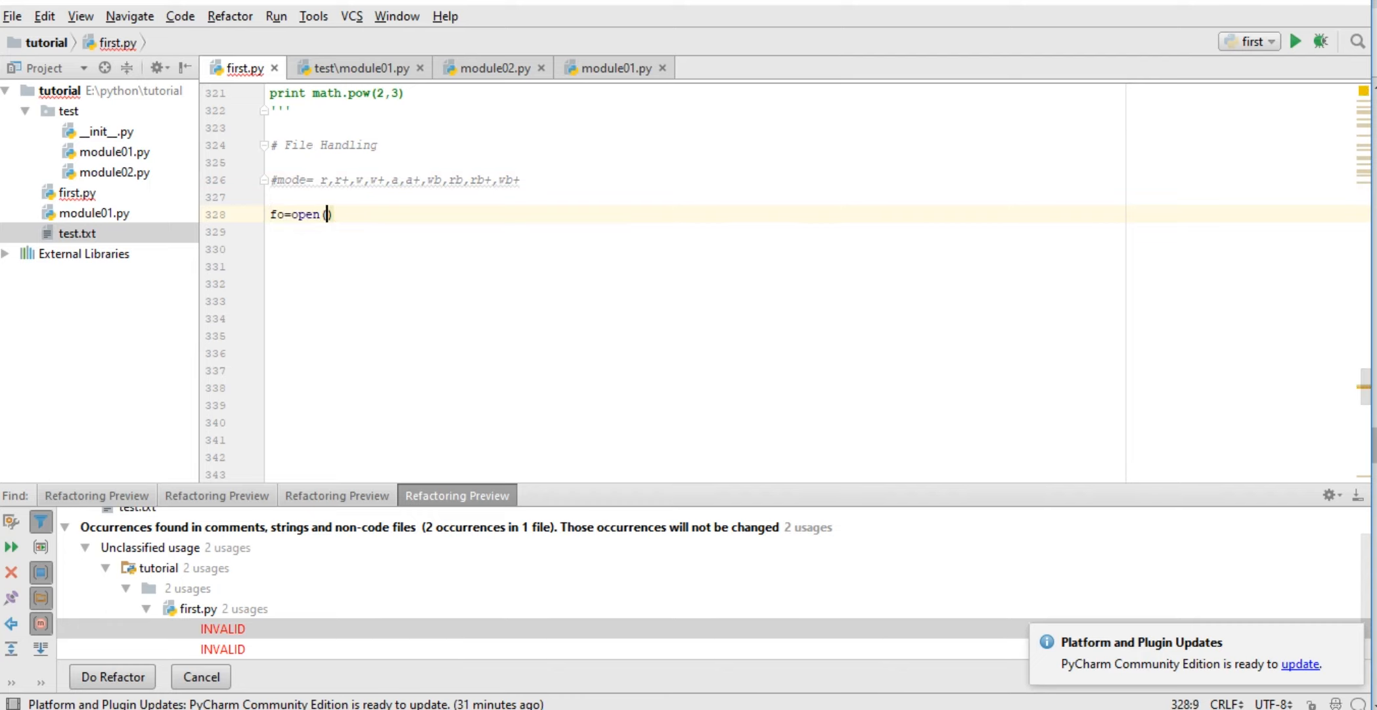
right_click(78, 232)
type("'text.txt','w")
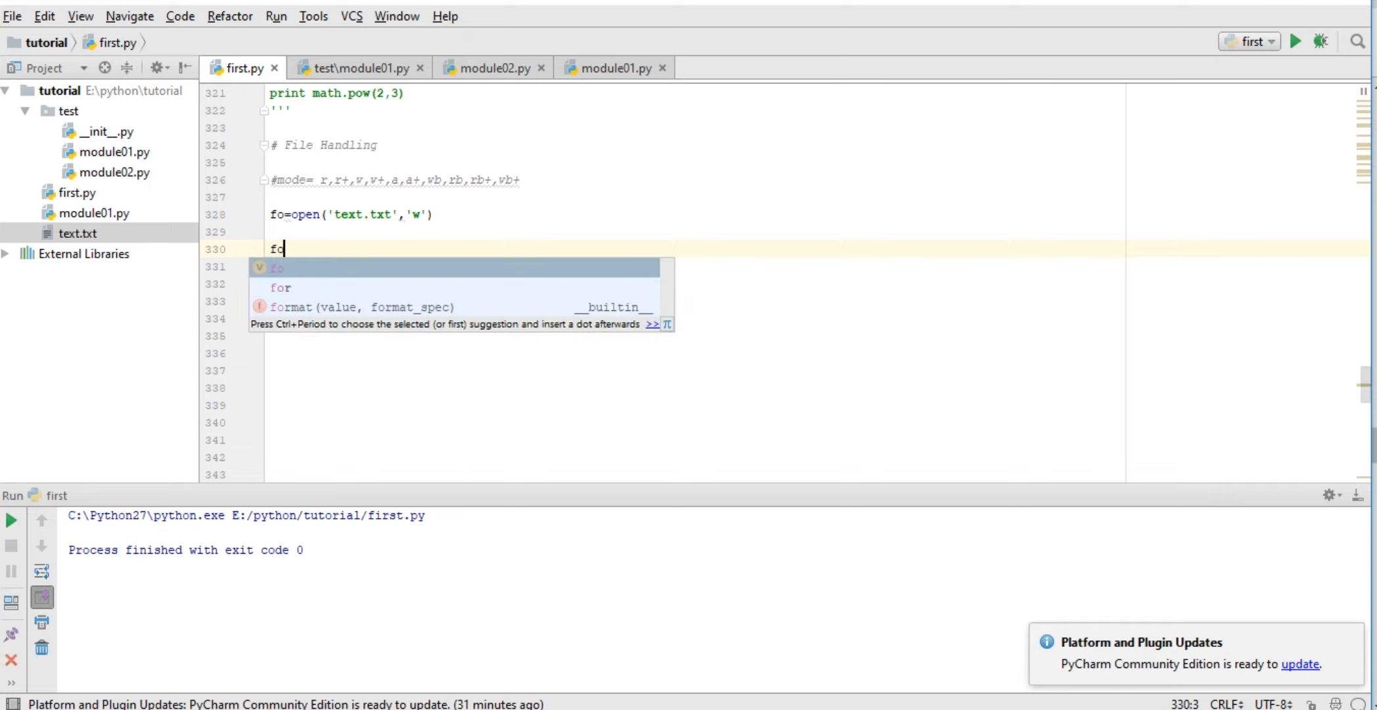
Print fo.closed, fo.name and fo.mode, run showing False, text.txt, w, then add fo.close()
type(".closed")
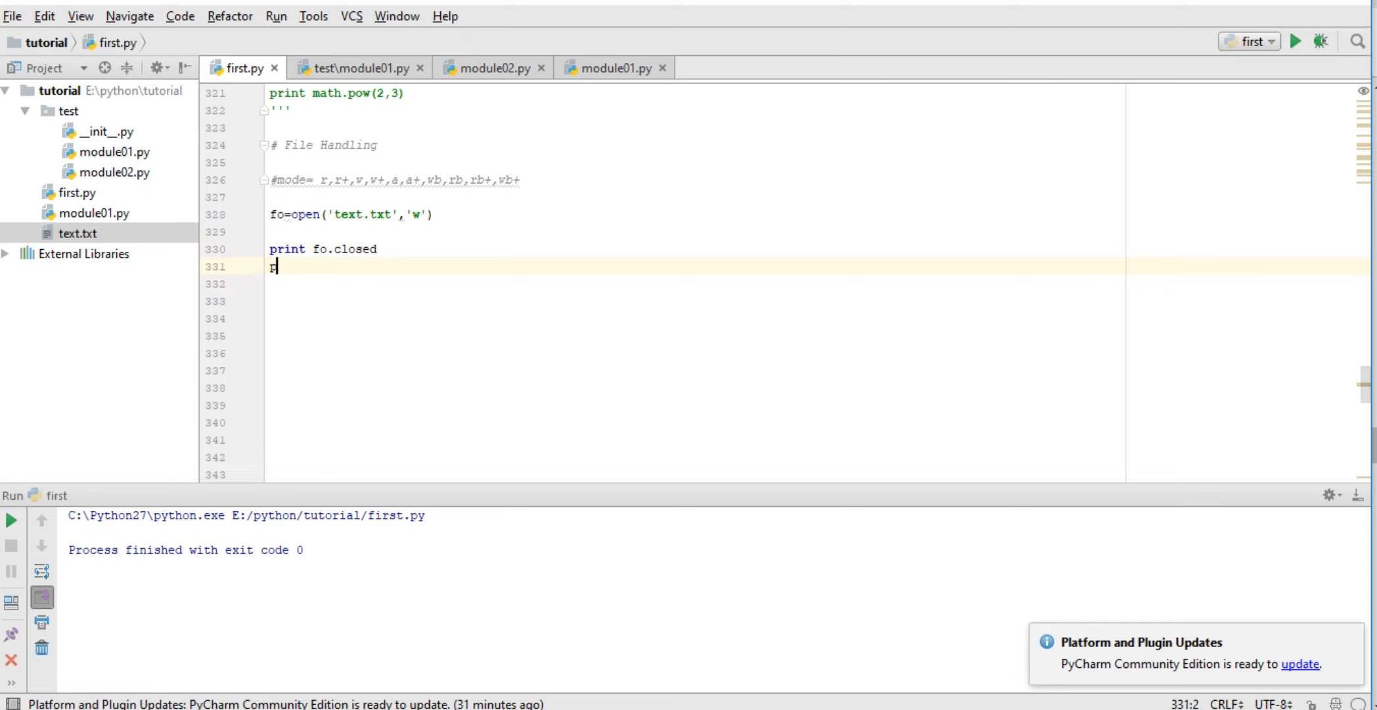
type("print fo")
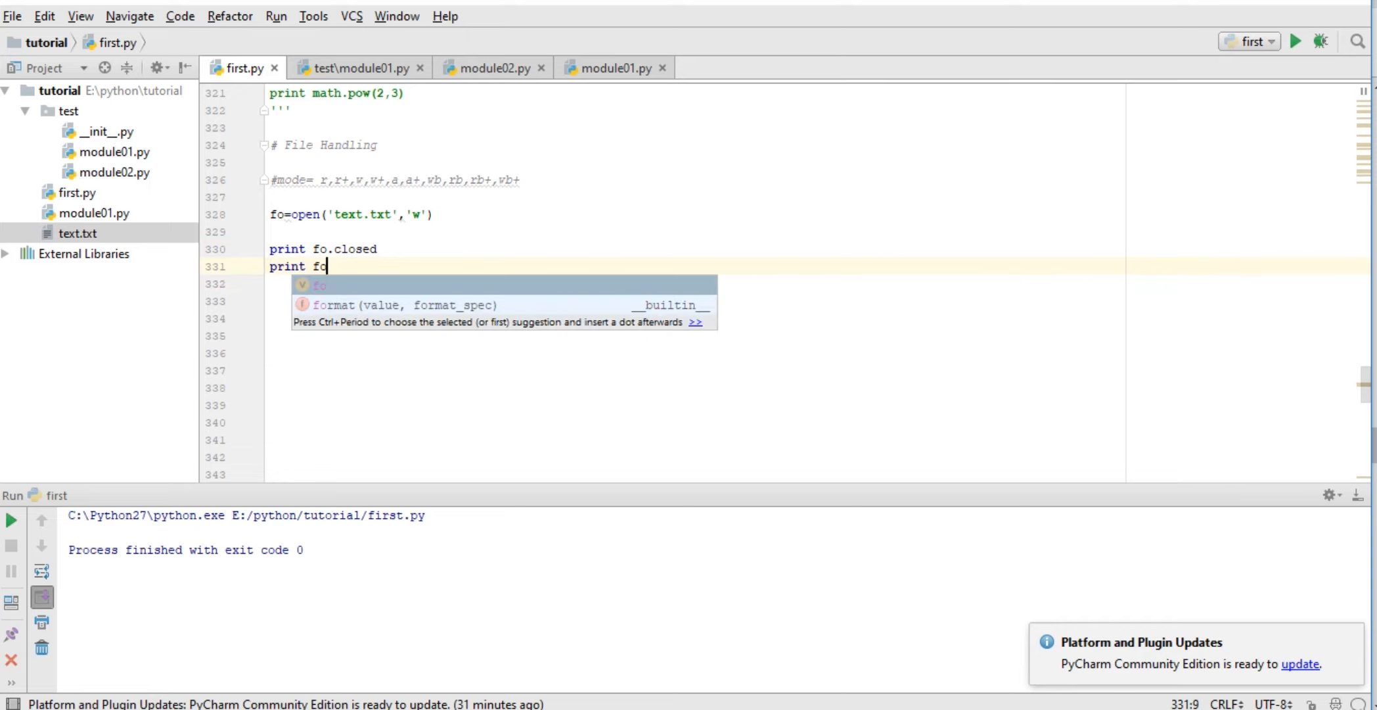
type(".name")
left_click(694, 283)
type("print")
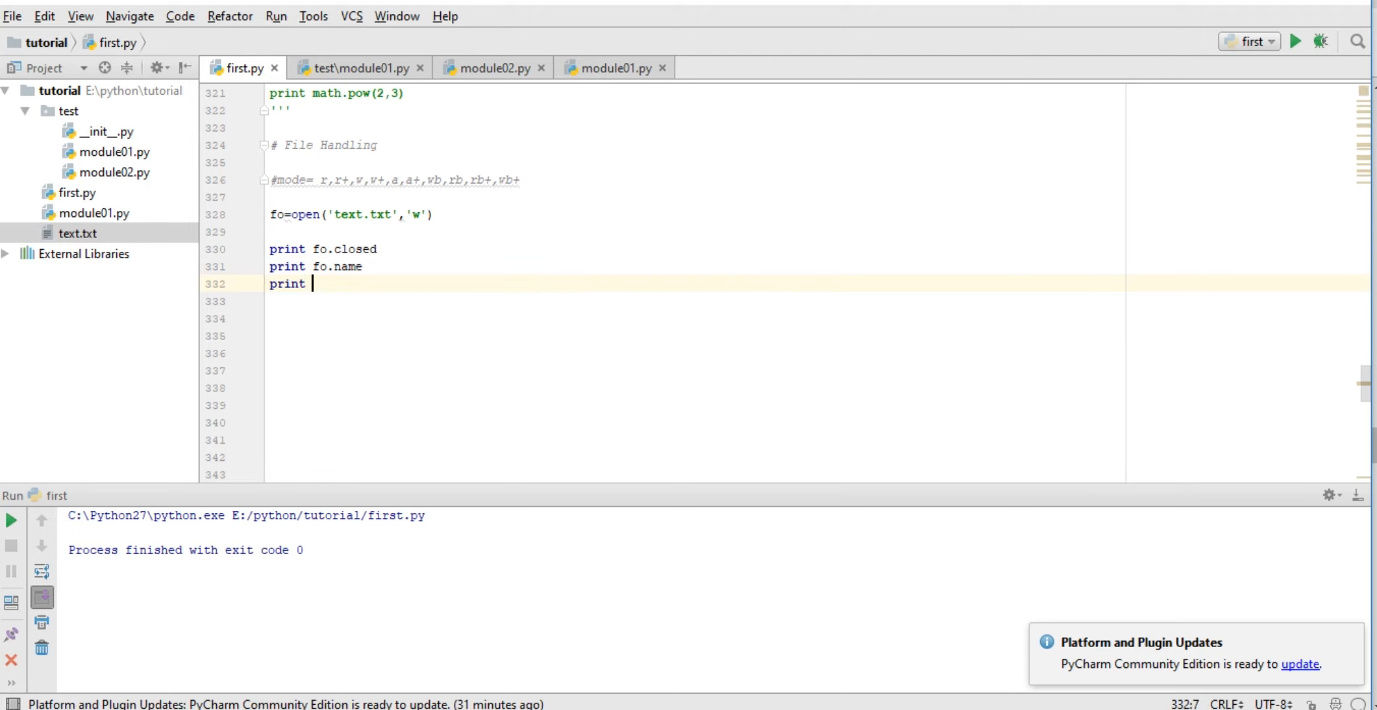
type("fo.mode")
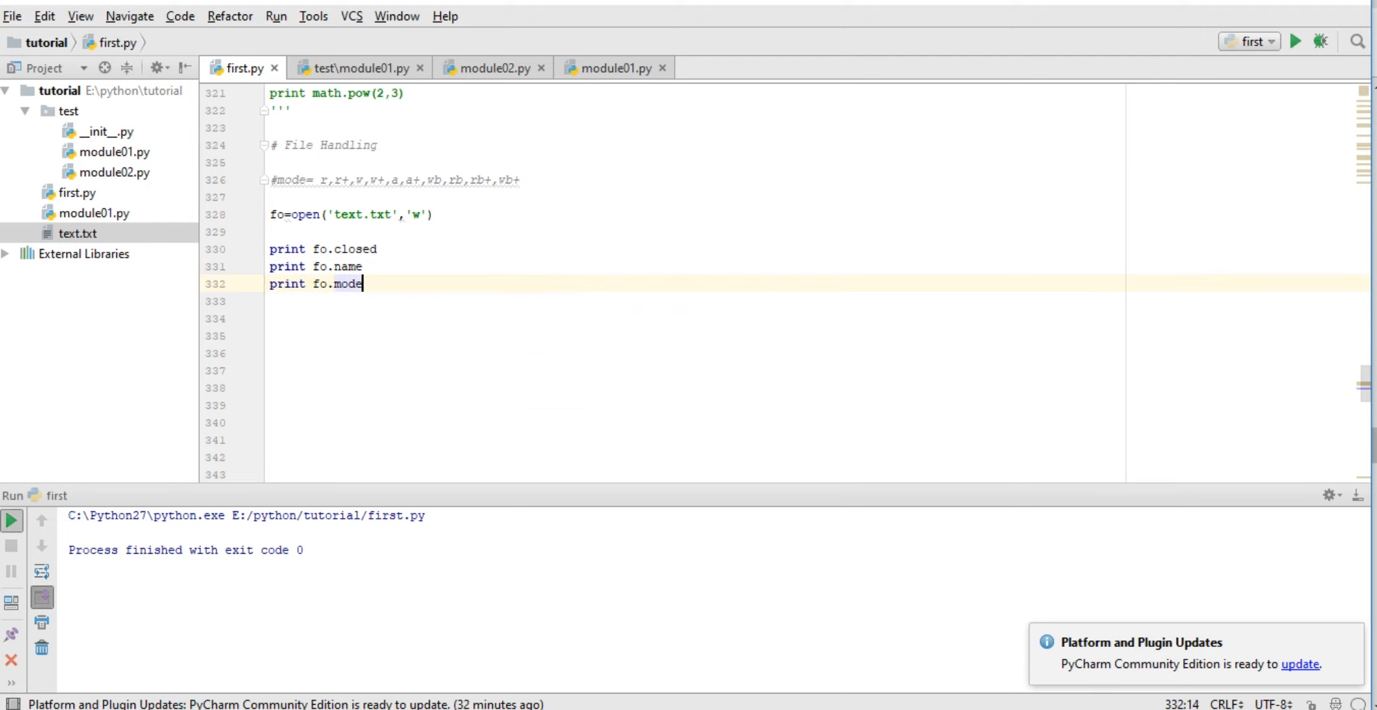
type("fo.close(")
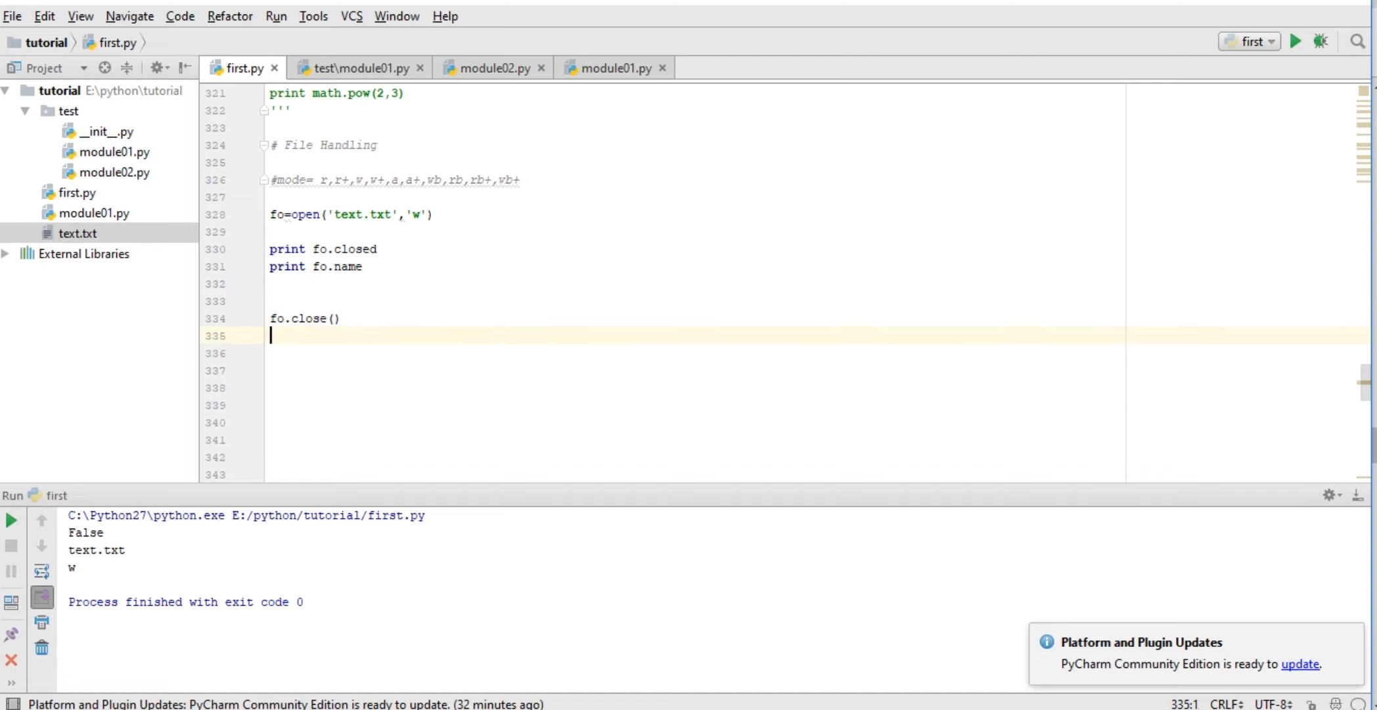
Delete the print fo.closed and print fo.name lines after the closed-file ValueError
type("print fo.mode")
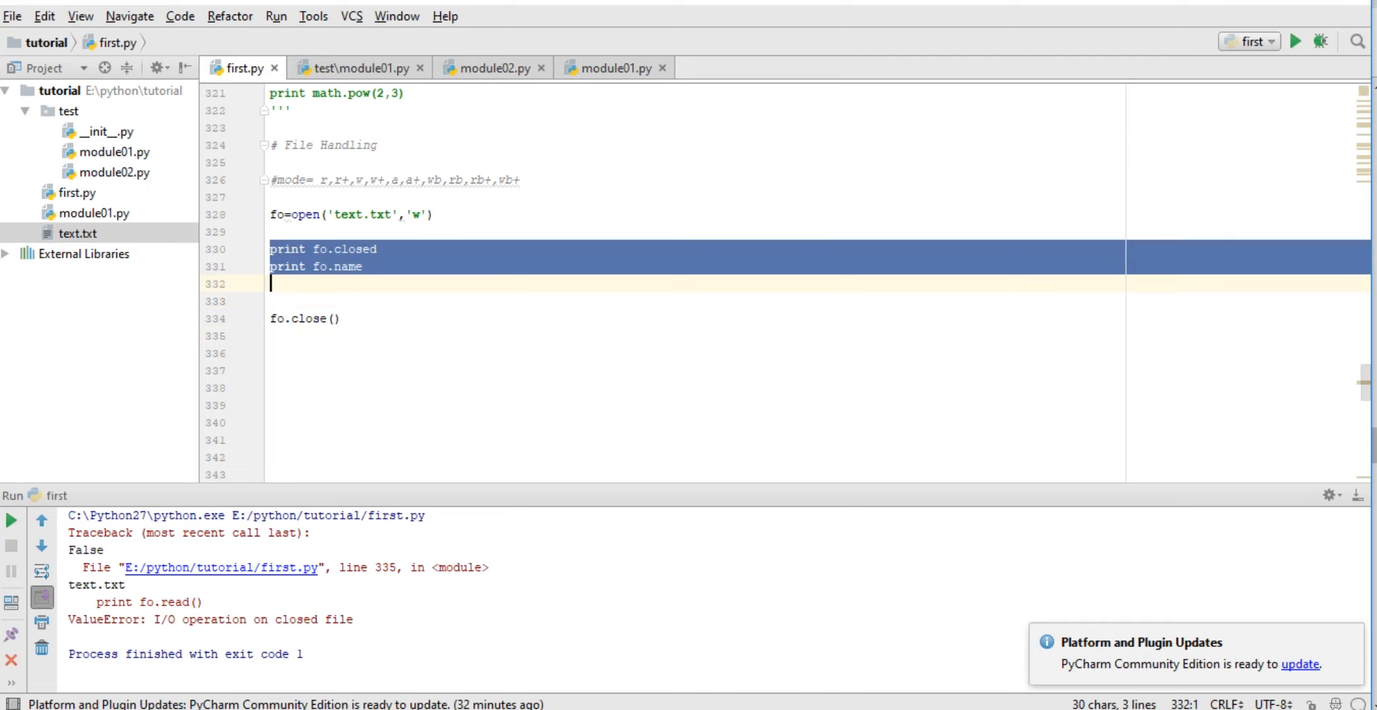
key("Delete")
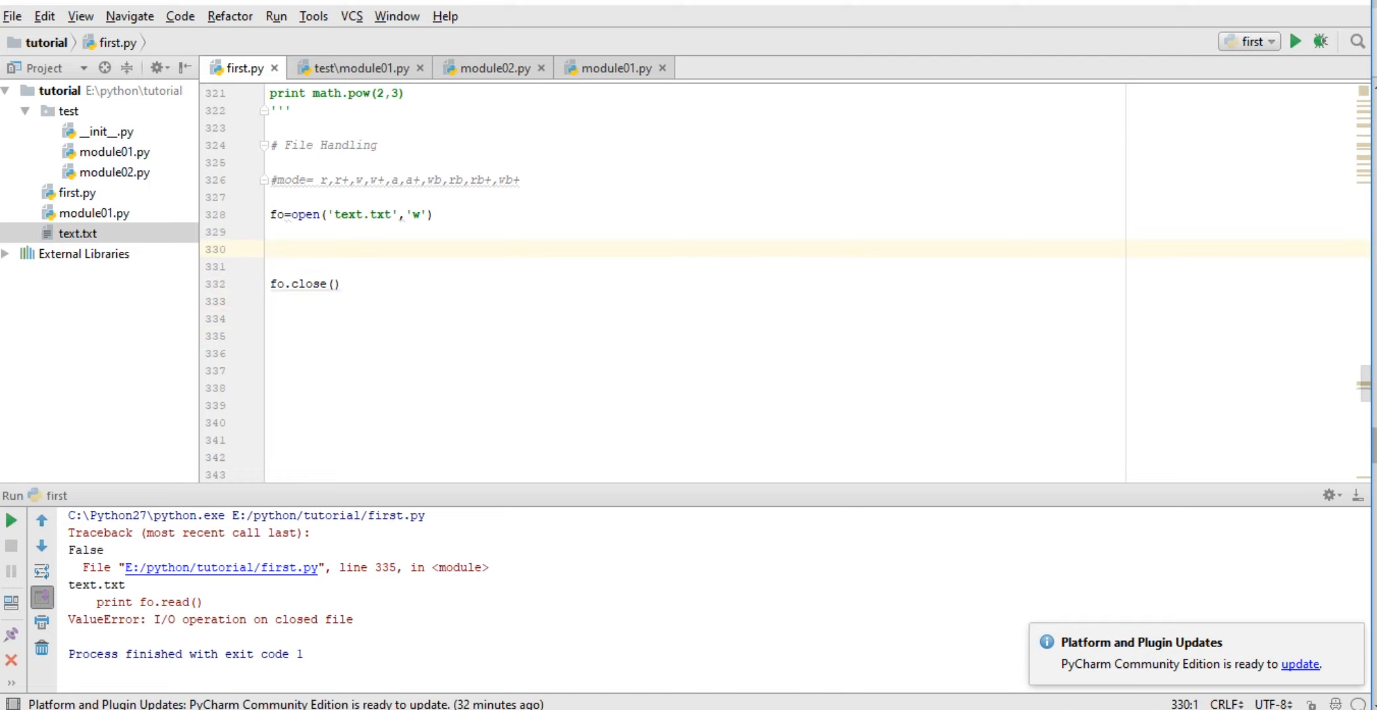
Write "My NAme is manish kumar" to text.txt, run it, and change the mode to 'r'
type("a")
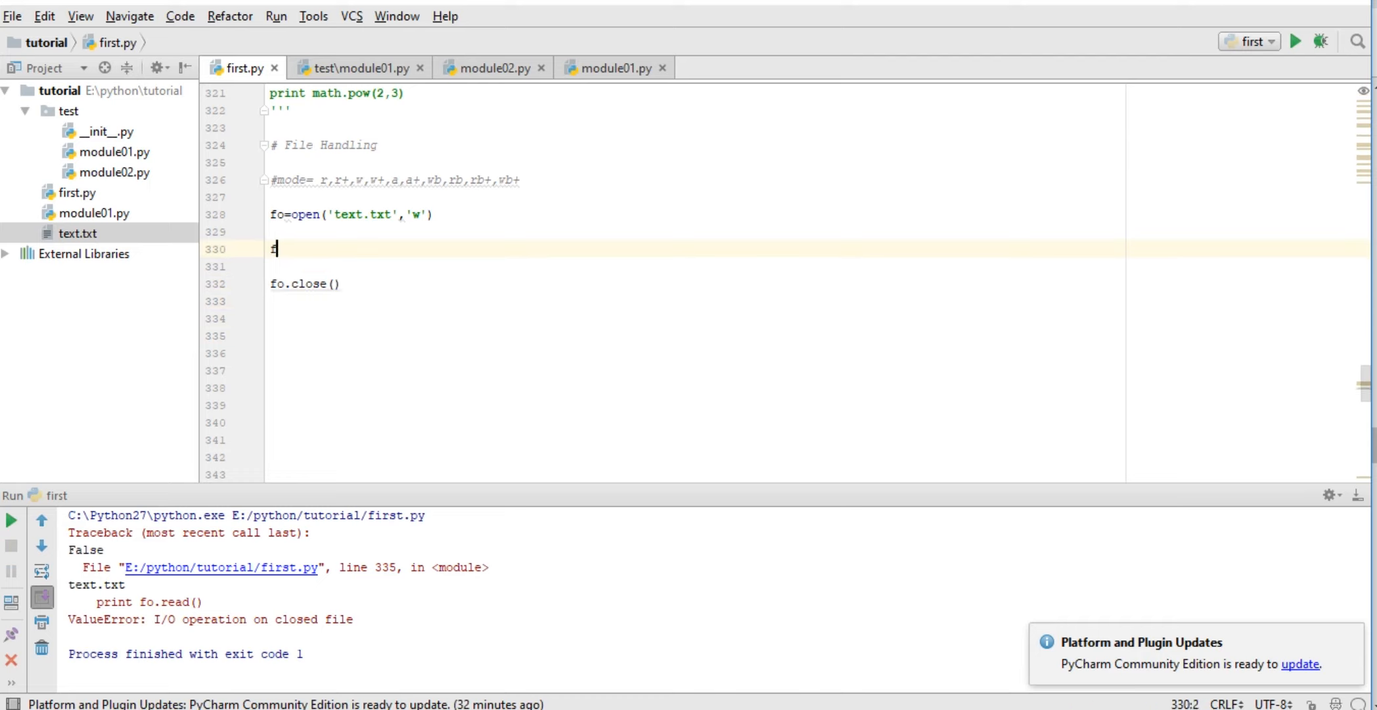
type("fo.write(\"My NAme is manish kumar\")")
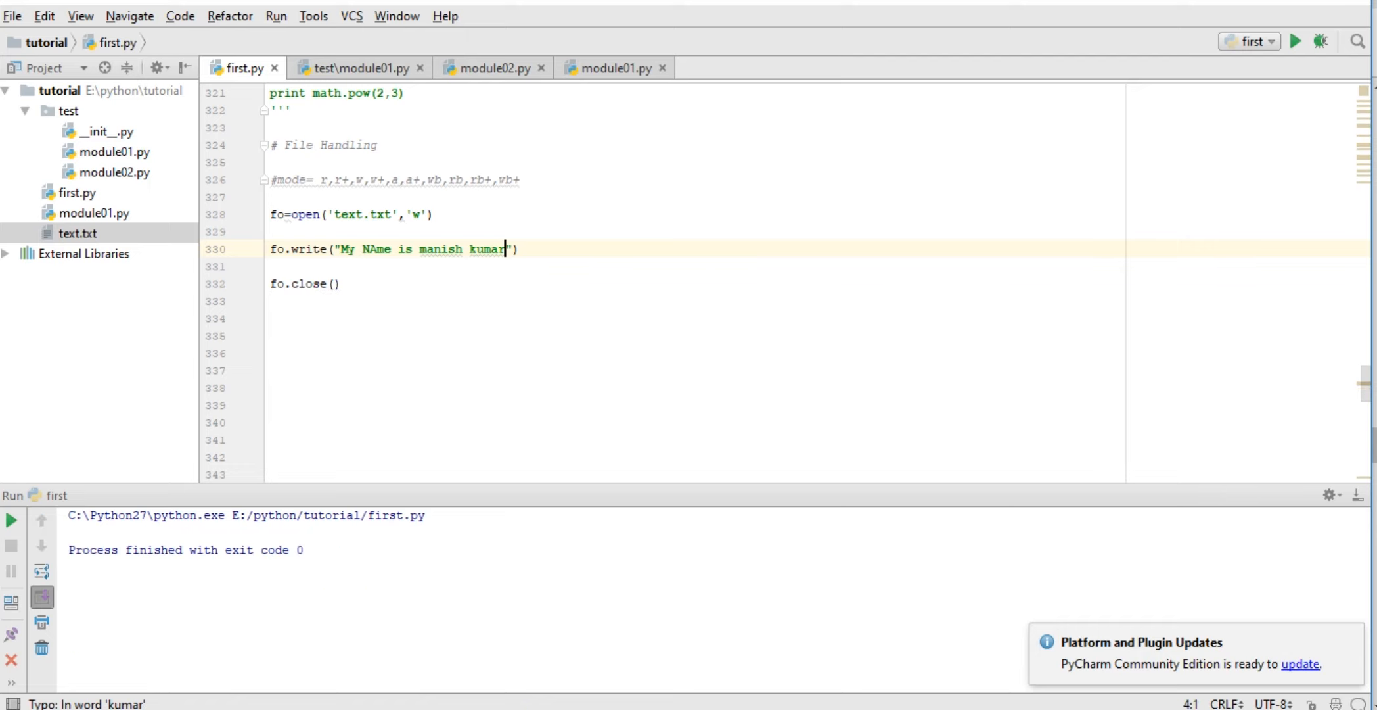
left_click(423, 214)
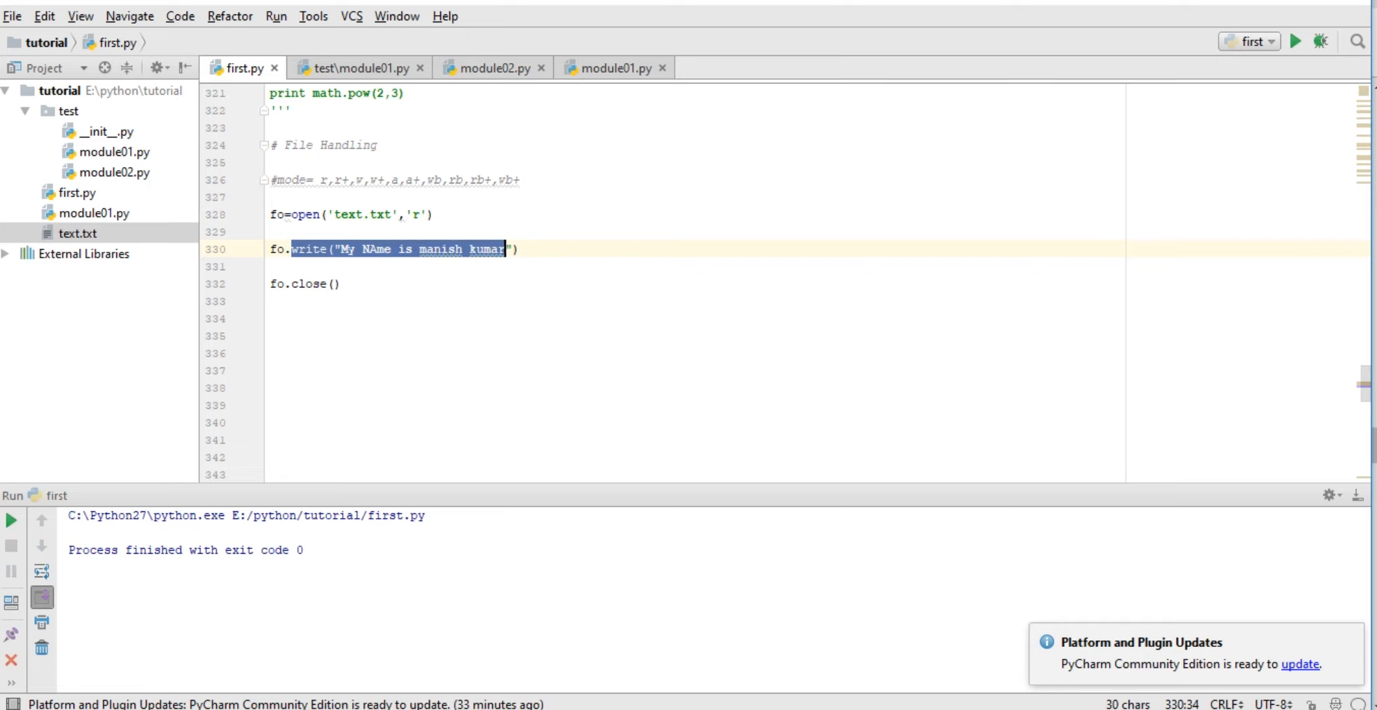
Swap write for read(), print fo.tell() showing 0, and begin fo.seek( on line 330
type("read(")
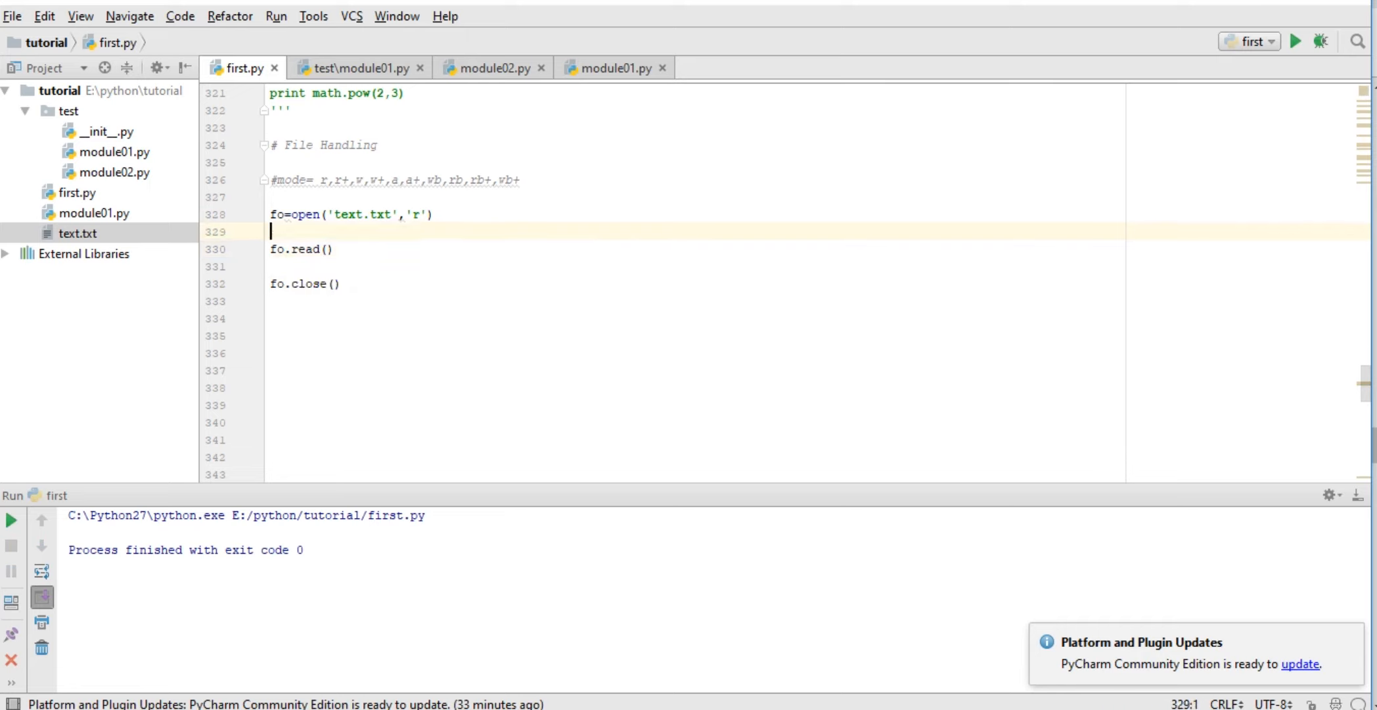
type("print")
left_click(695, 249)
type("seek")
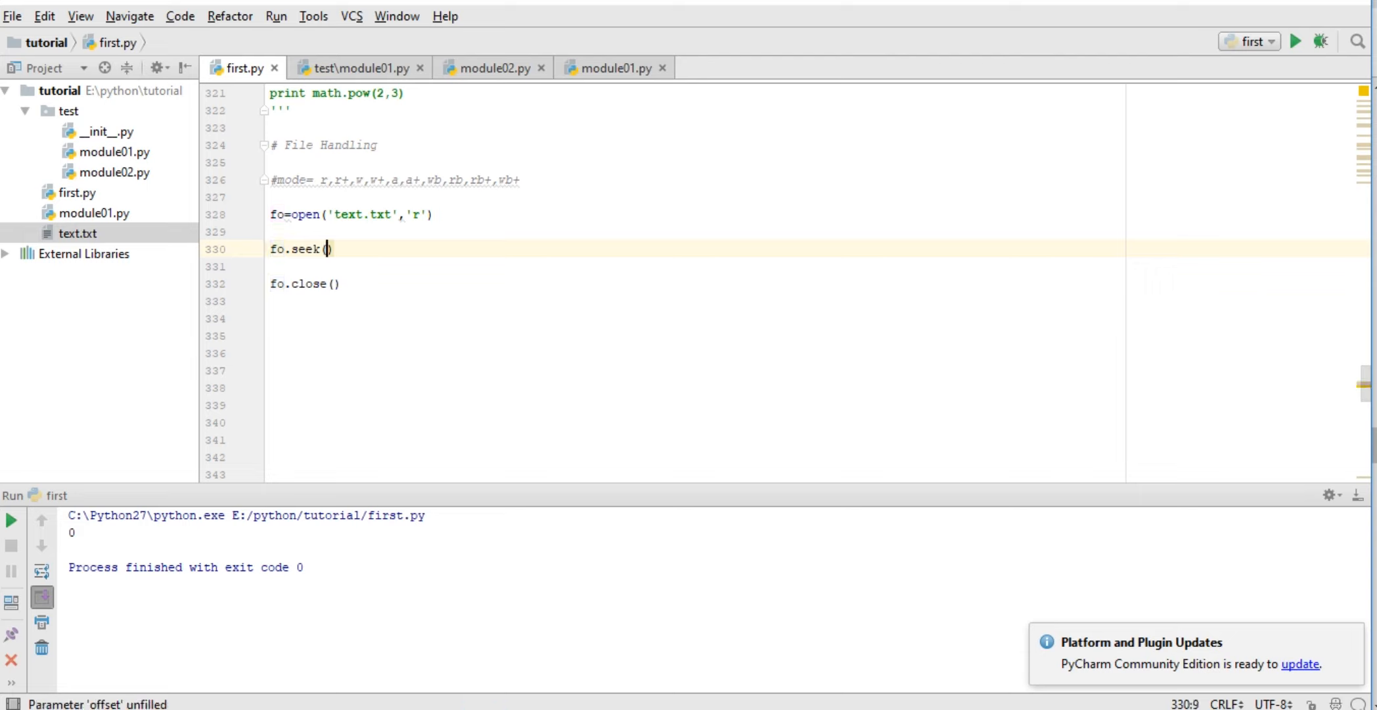
Complete the seek call as fo.seek(2,0) with the trailing comment '# 0,1,2'
type("2")
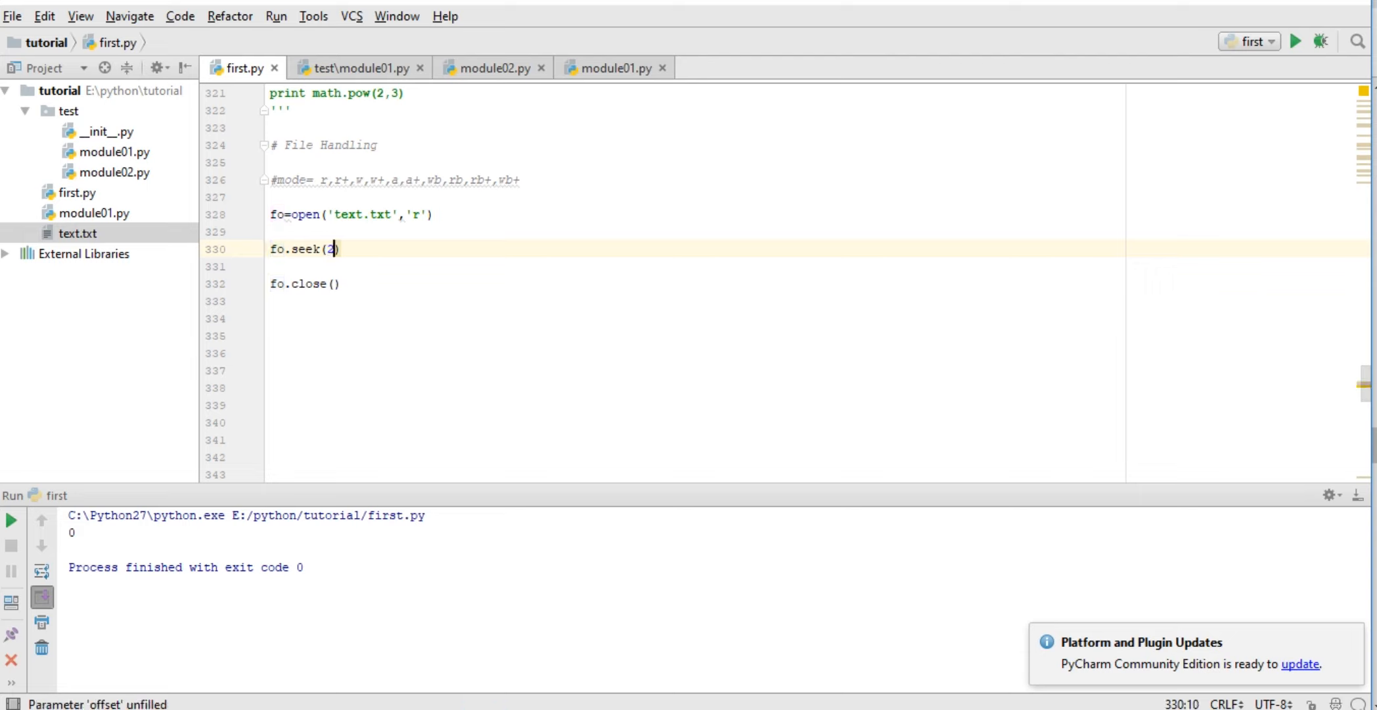
type(",")
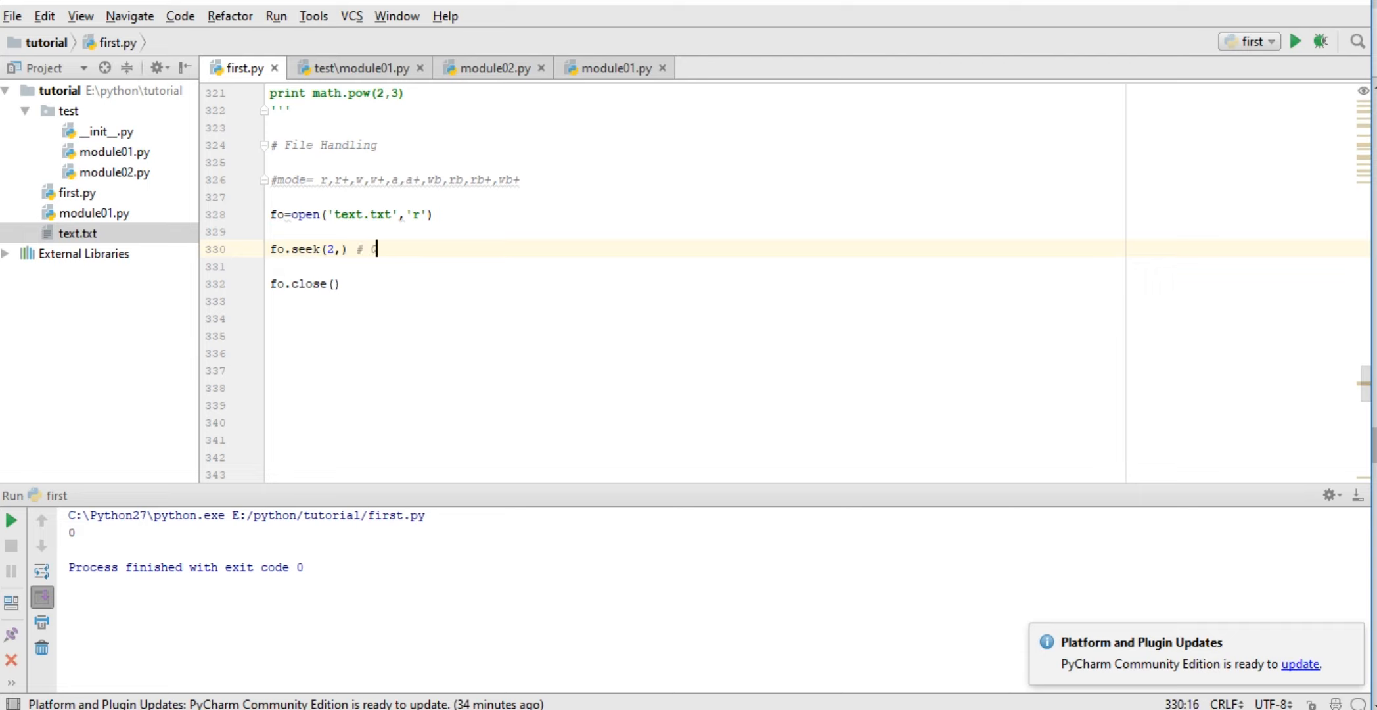
type("0")
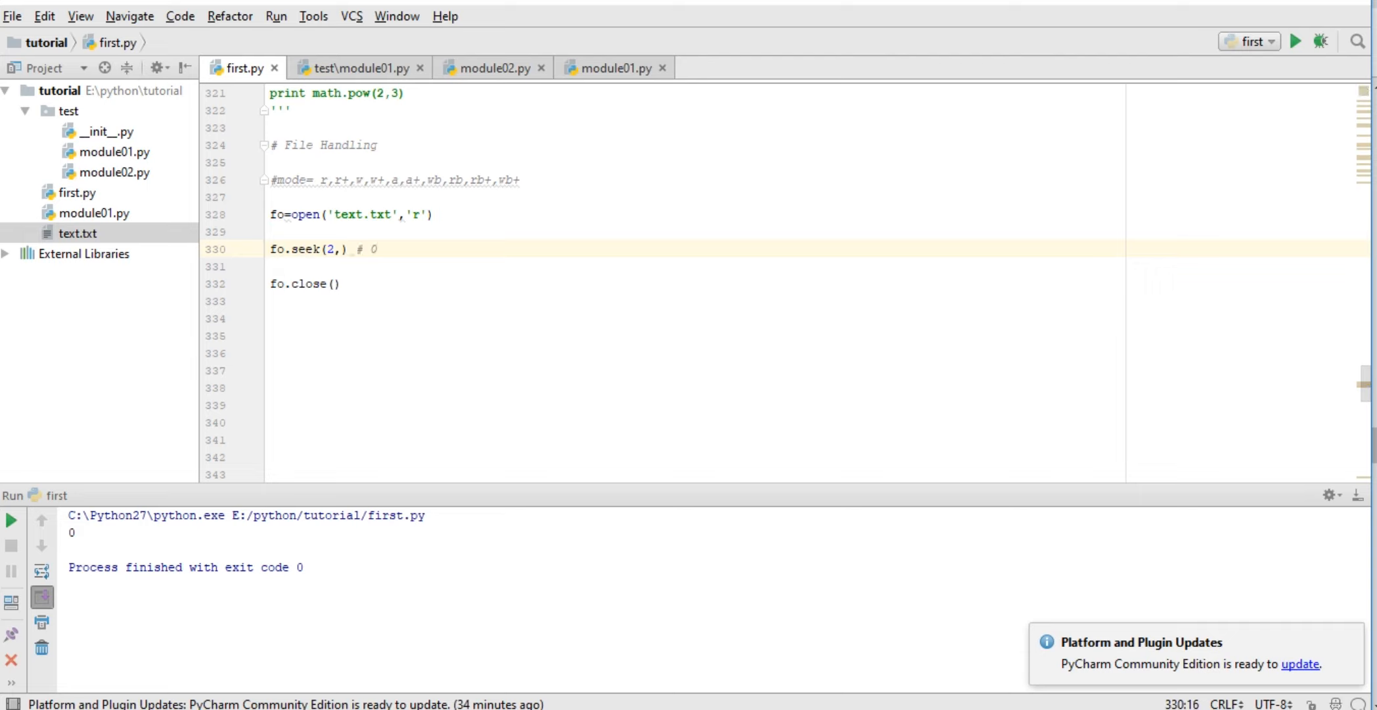
type(",1,")
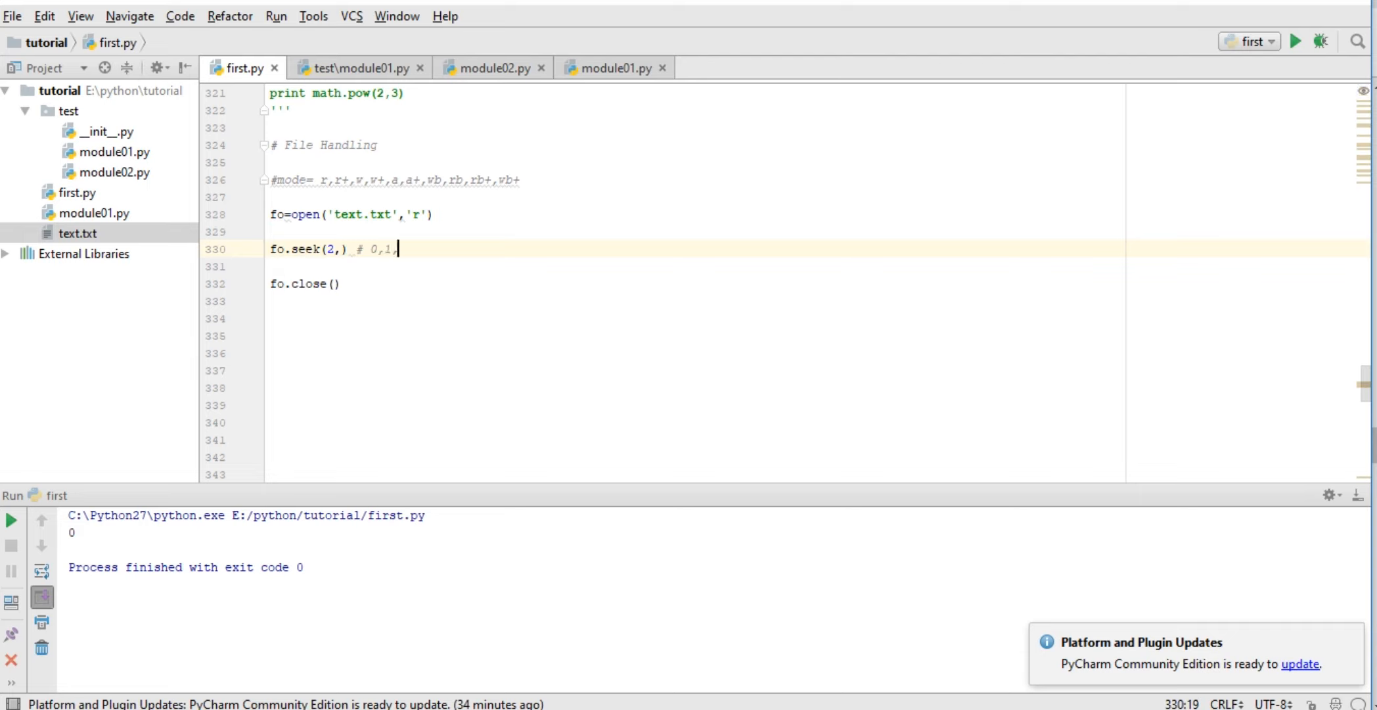
type("2")
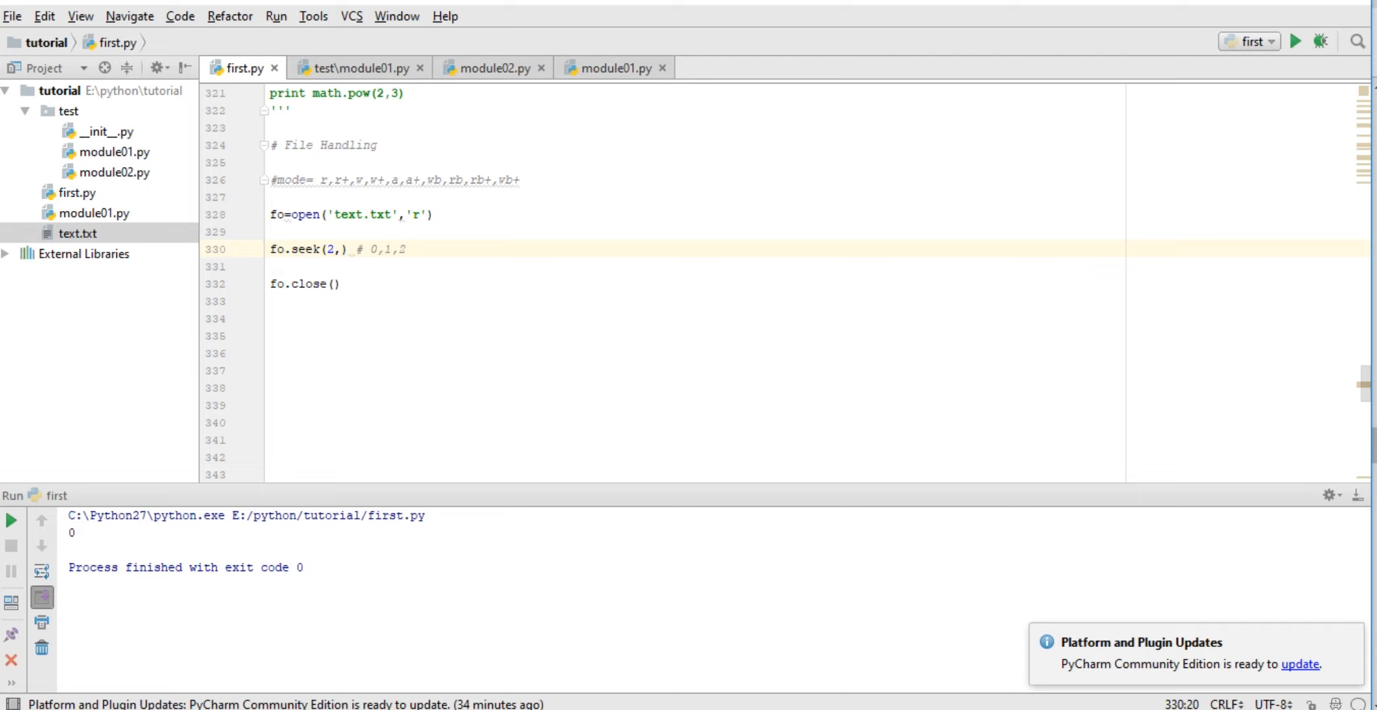
double_click(386, 248)
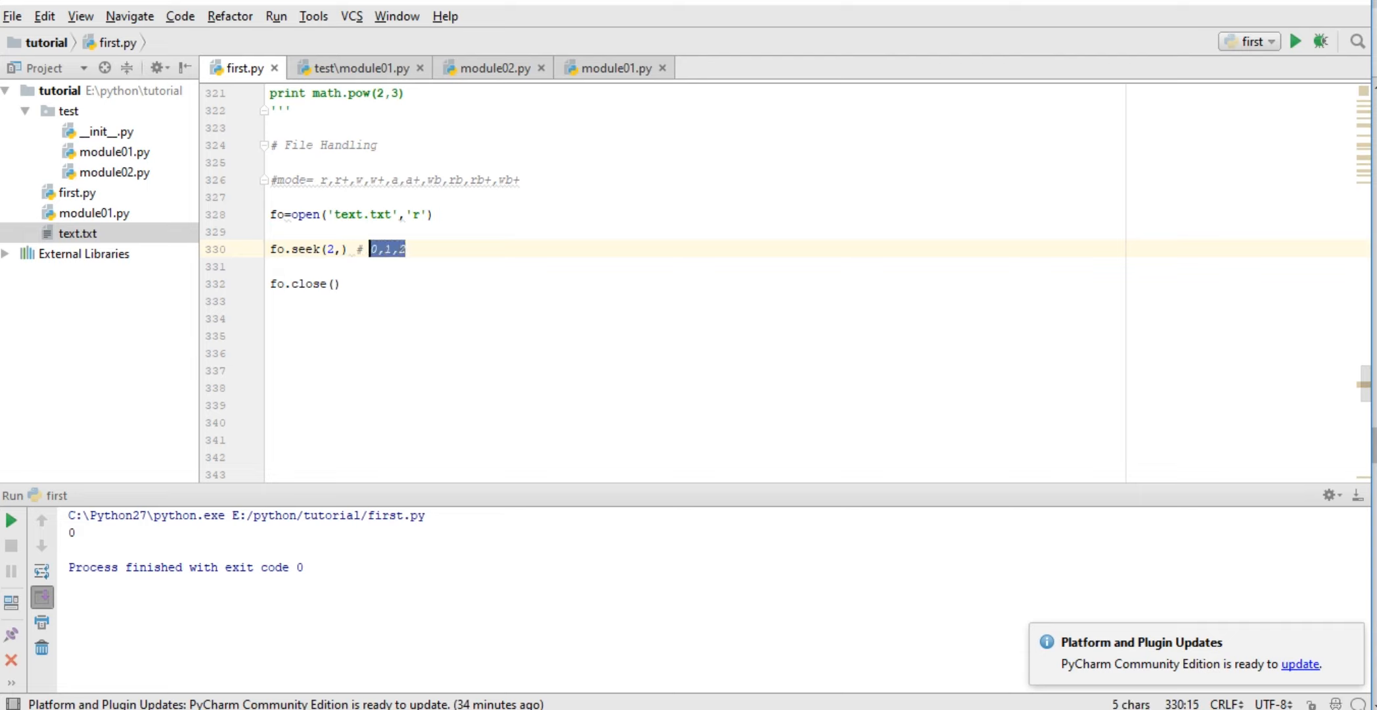
left_click(338, 248)
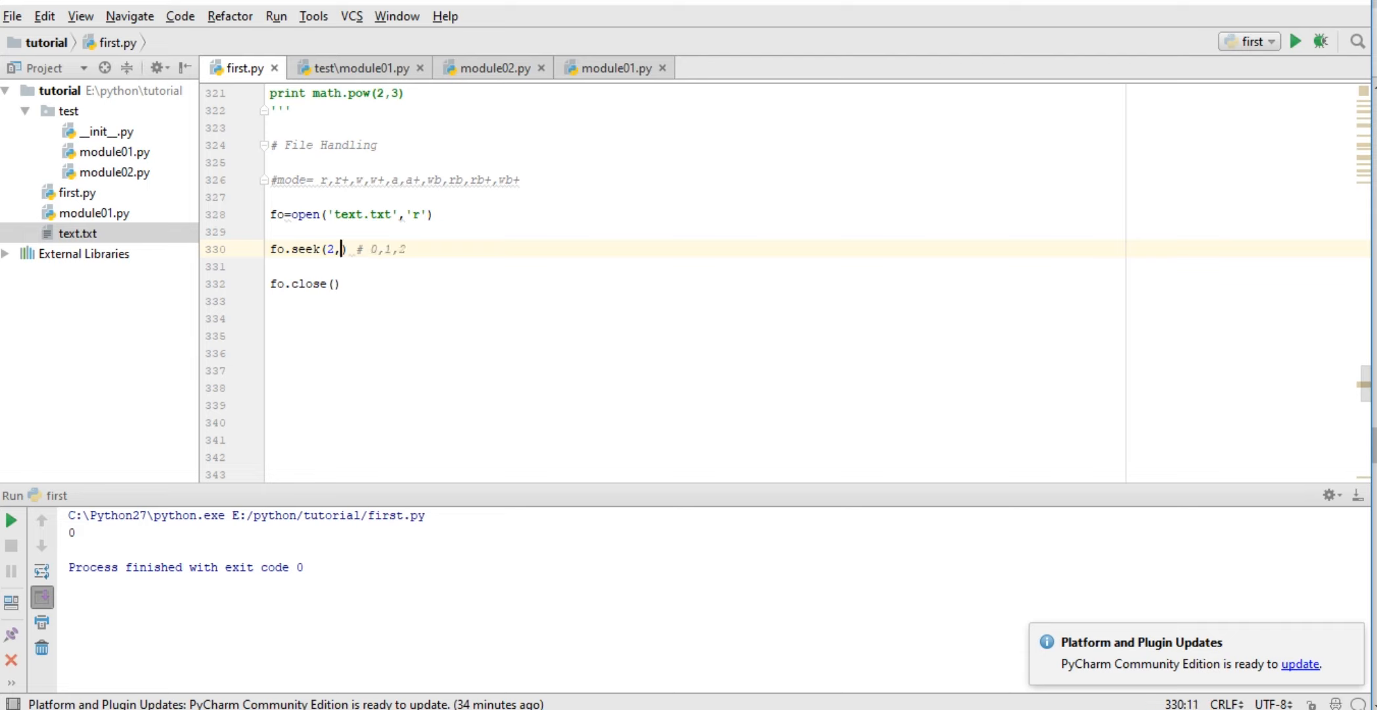
type("0")
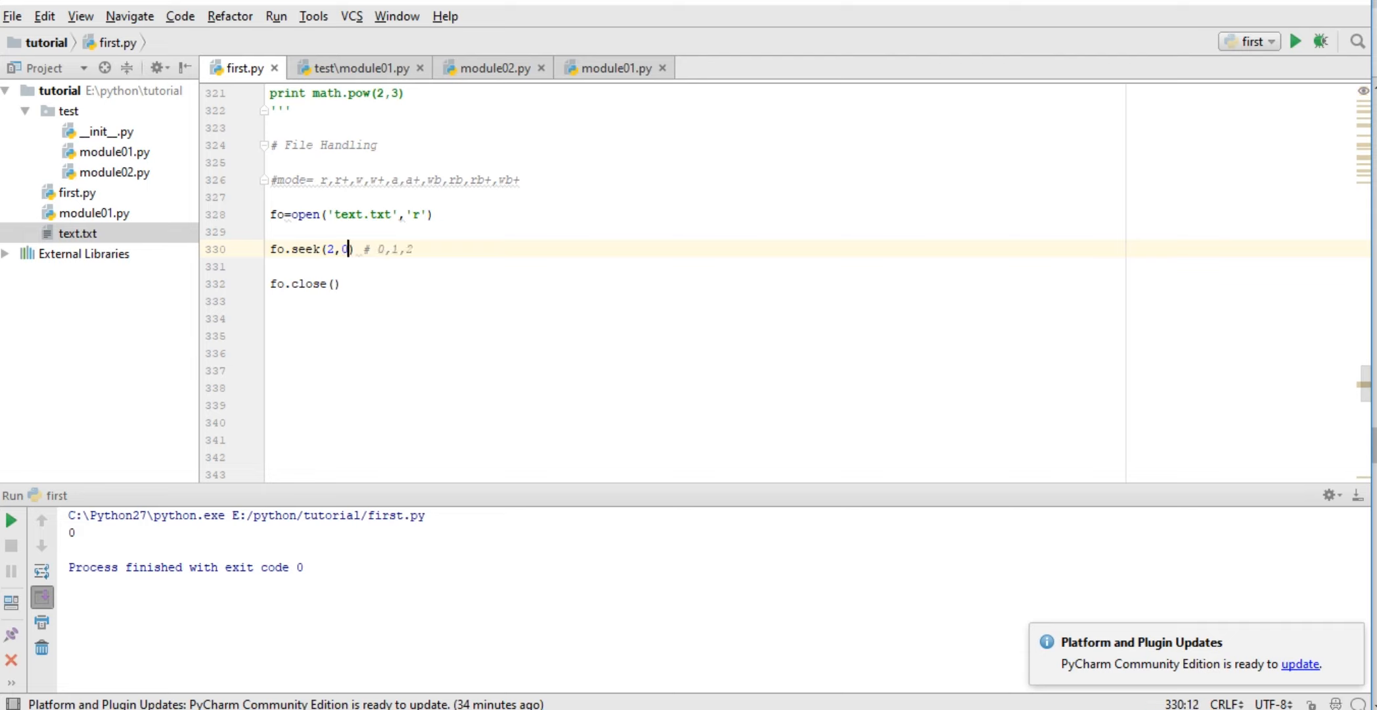